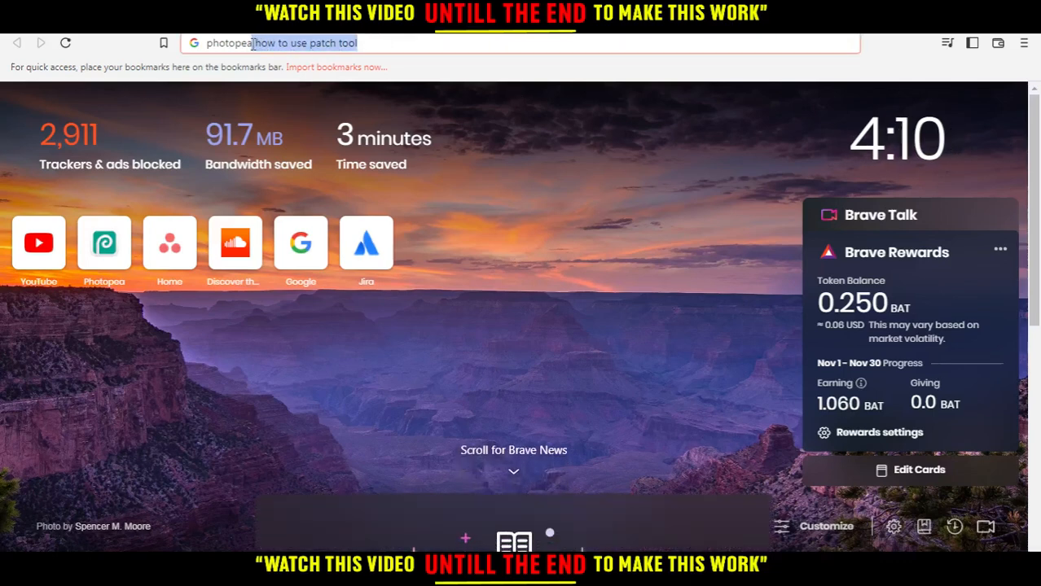
Step: Navigate the browser to photopea.com
{"action": "type", "text": "photopea.com"}
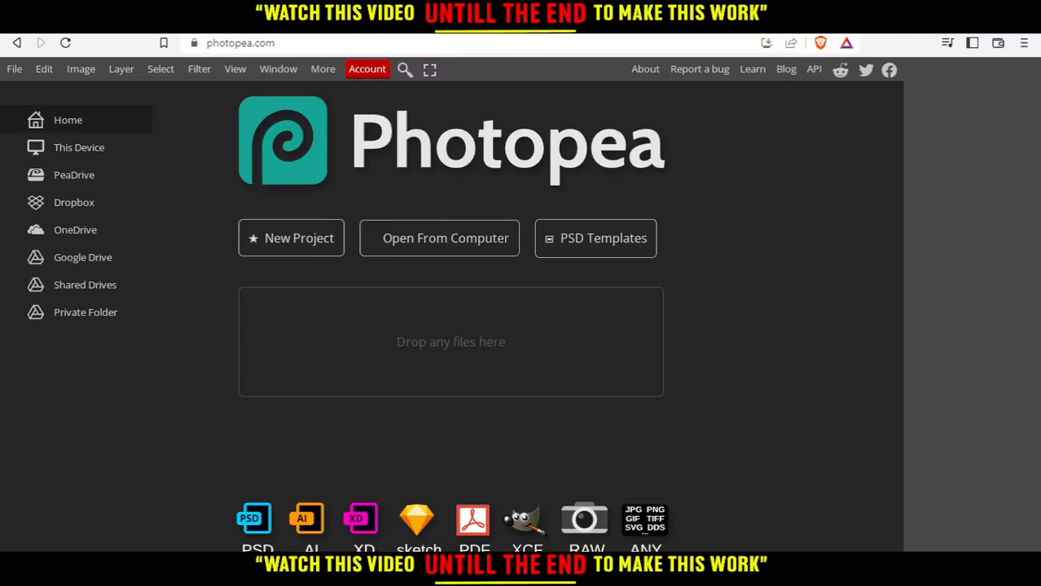
{"action": "mouse_move", "coordinate": [231, 383]}
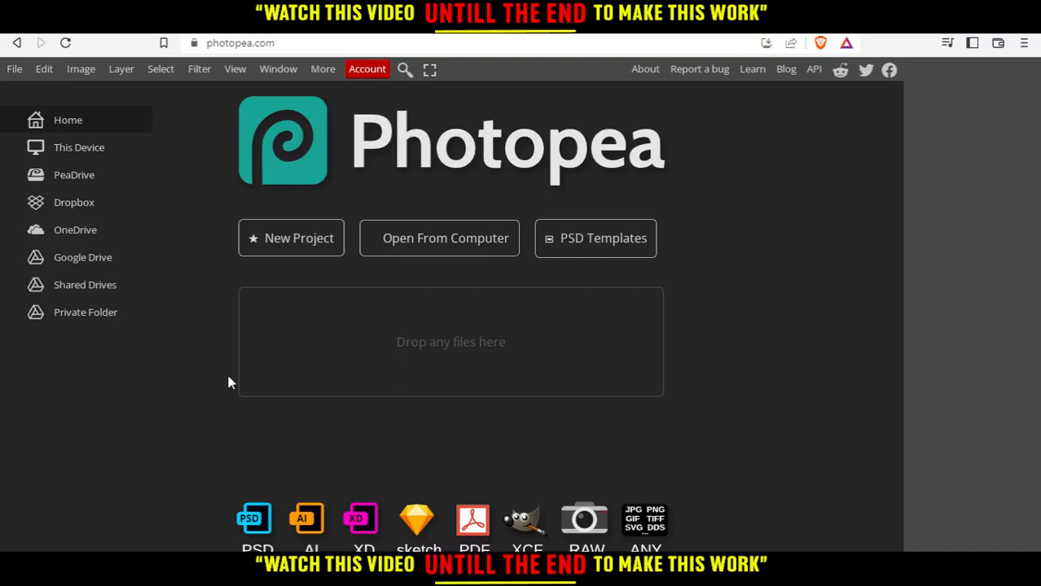
{"action": "mouse_move", "coordinate": [541, 413]}
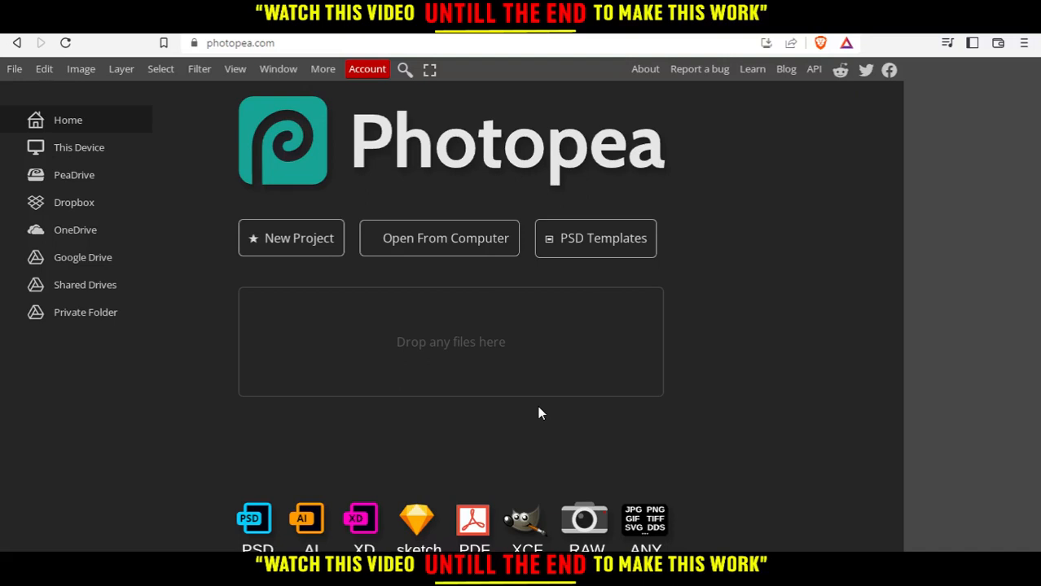
{"action": "mouse_move", "coordinate": [299, 238]}
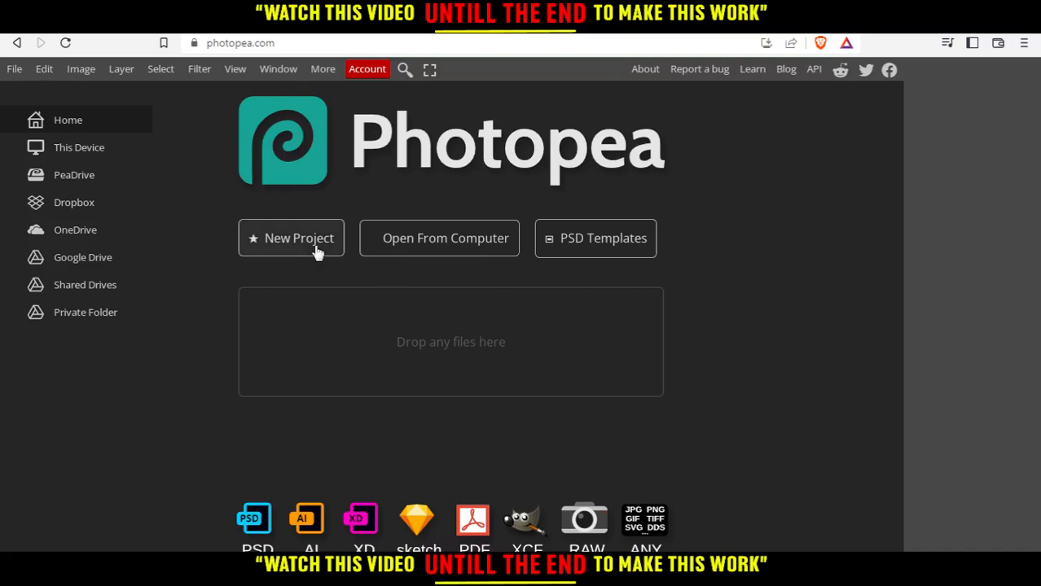
Step: Load template.psd so the green 'Wake Me Up!' skull card appears in the editor
{"action": "left_click", "coordinate": [290, 238]}
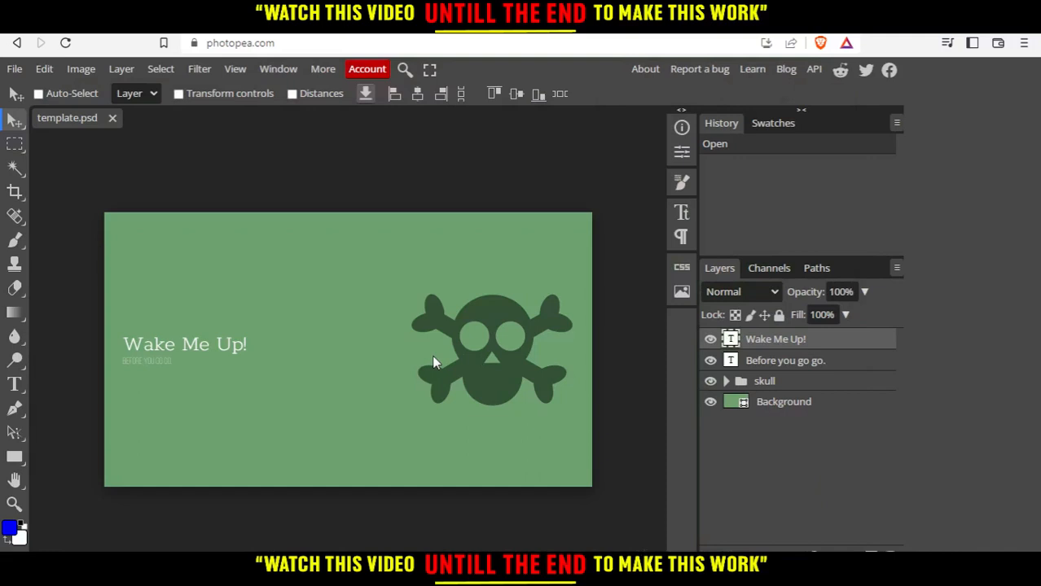
{"action": "mouse_move", "coordinate": [844, 414]}
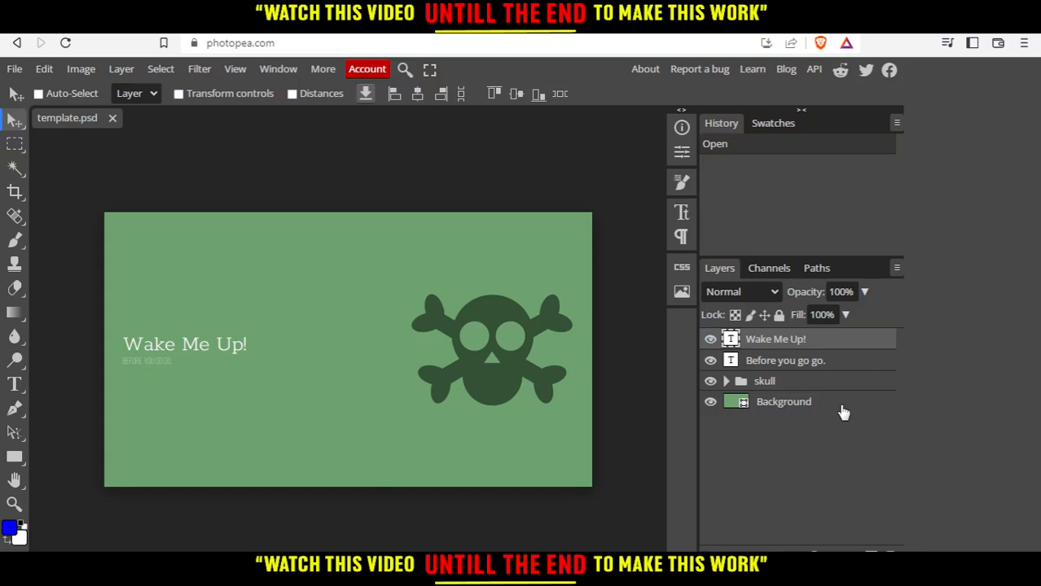
{"action": "mouse_move", "coordinate": [764, 352]}
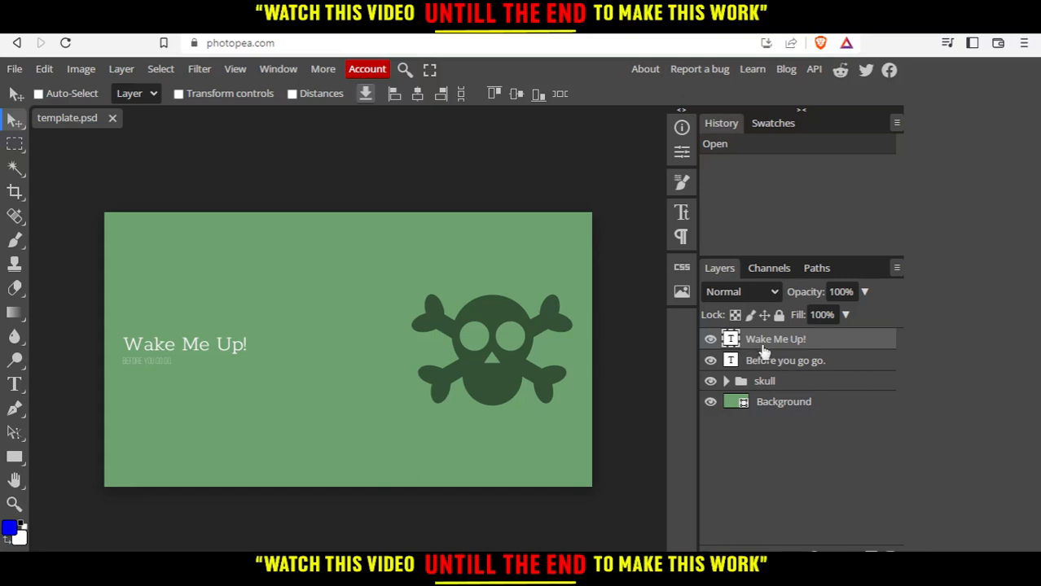
Step: Drag the 'Wake Me Up!' title up and 'Before you go go.' down, then select the Background layer
{"action": "left_click_drag", "start_coordinate": [184, 344], "coordinate": [202, 300]}
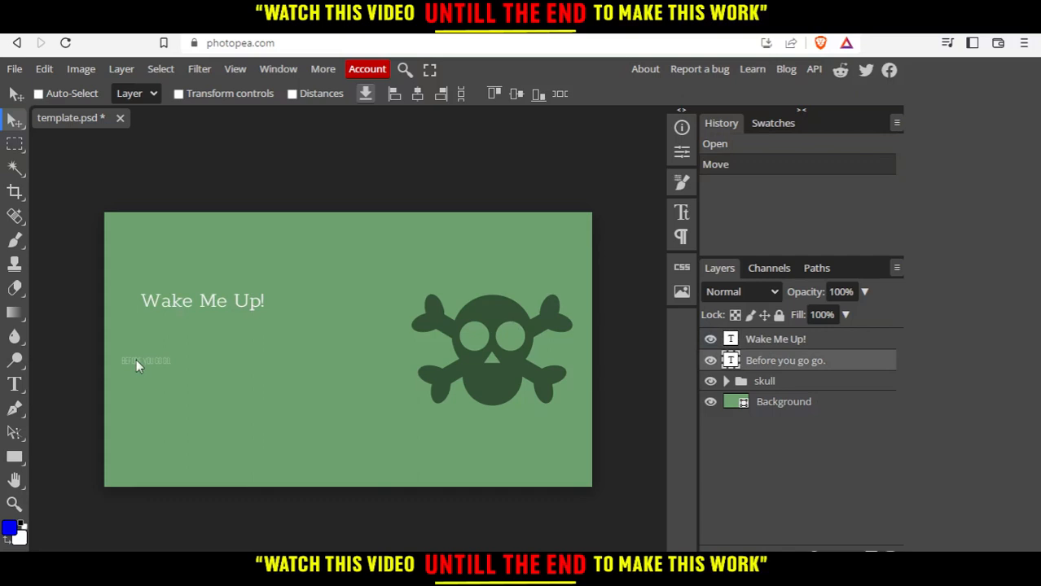
{"action": "left_click_drag", "start_coordinate": [145, 362], "coordinate": [221, 425]}
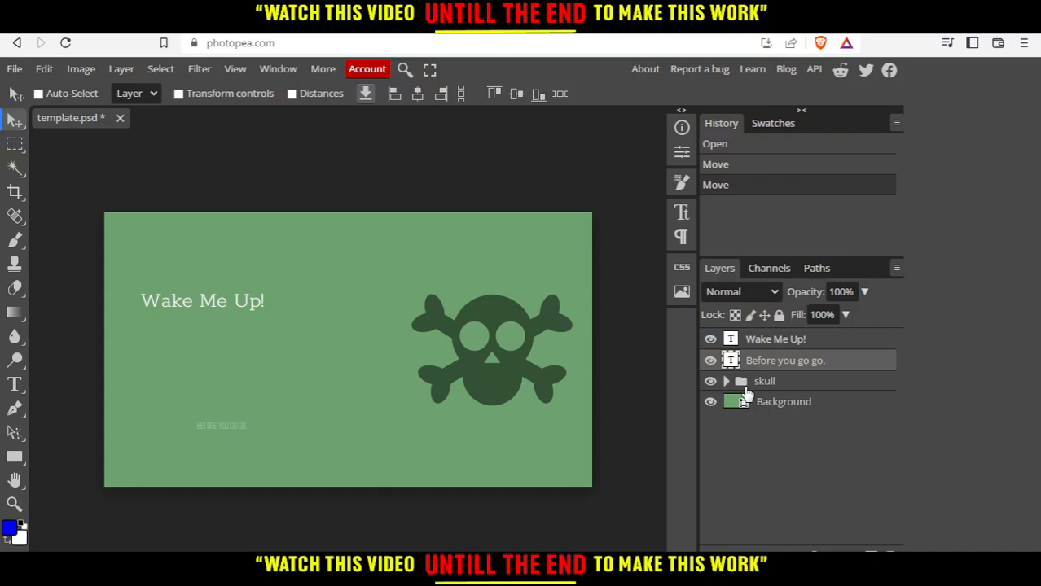
{"action": "left_click", "coordinate": [39, 93]}
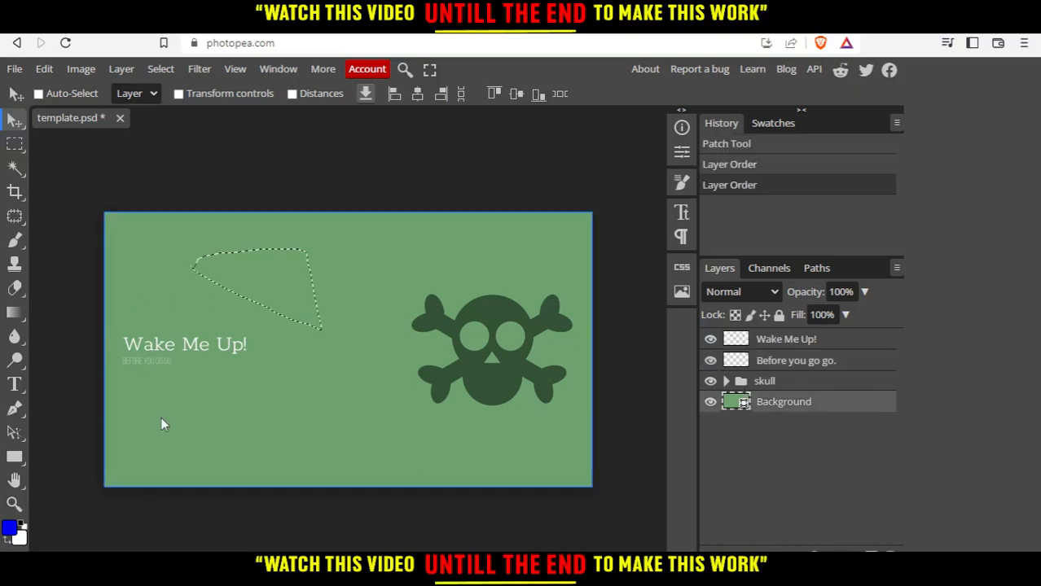
{"action": "mouse_move", "coordinate": [145, 226]}
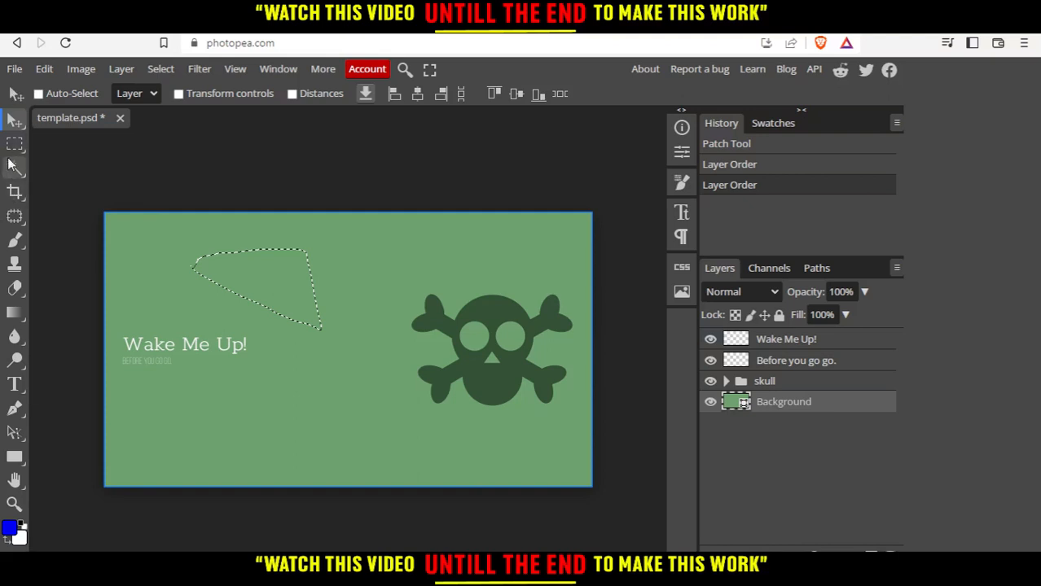
{"action": "mouse_move", "coordinate": [13, 196]}
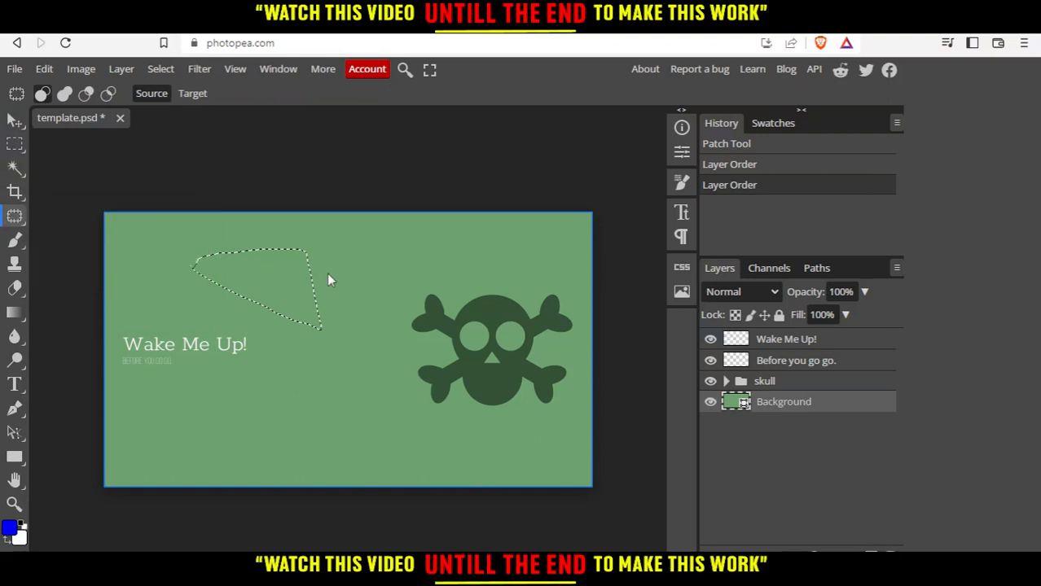
{"action": "mouse_move", "coordinate": [287, 385]}
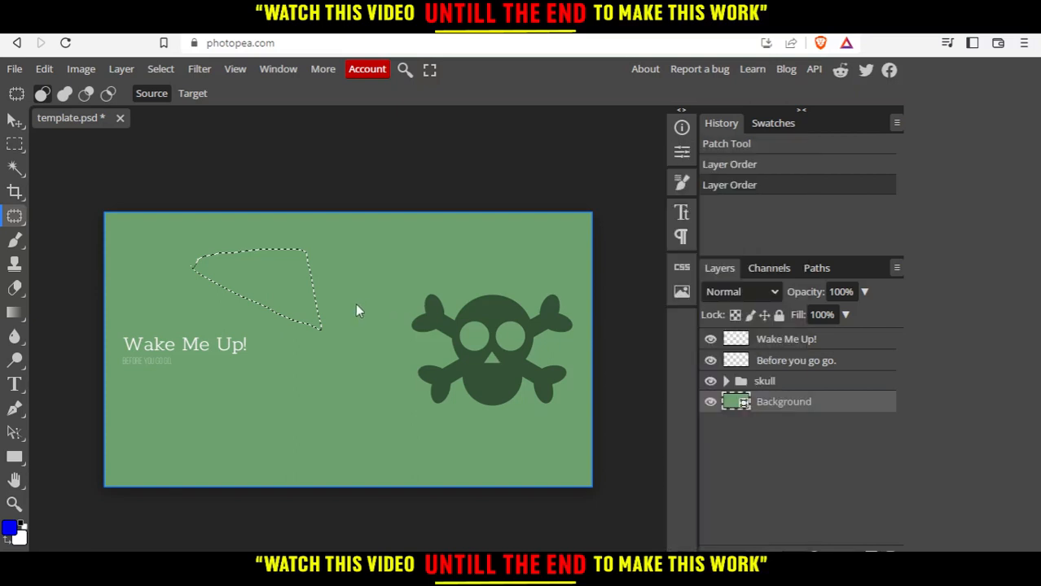
Step: Deselect the triangular selection with Ctrl+D, leaving the card unchanged
{"action": "key", "text": "Ctrl+d"}
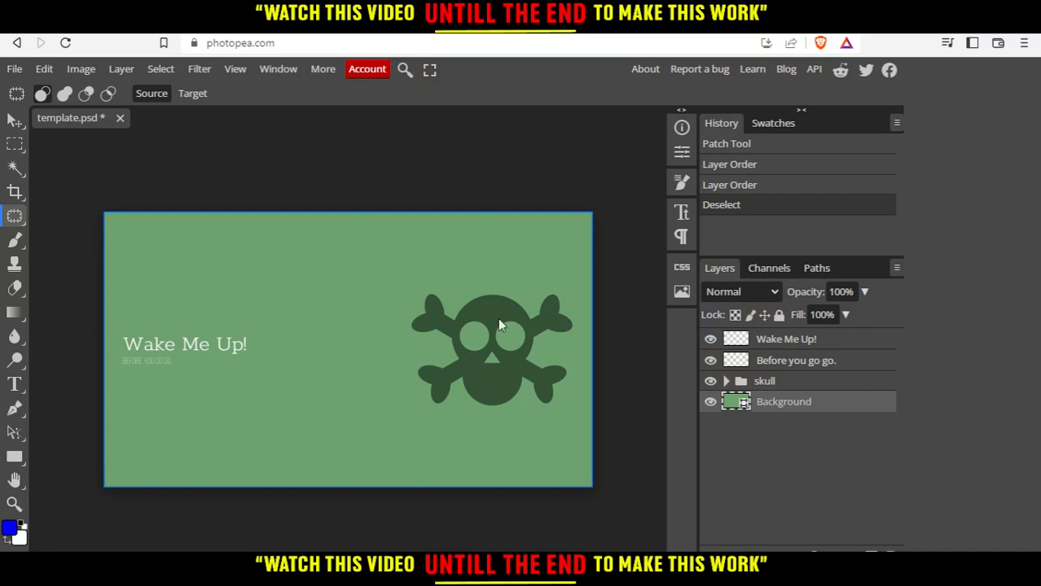
{"action": "mouse_move", "coordinate": [481, 318]}
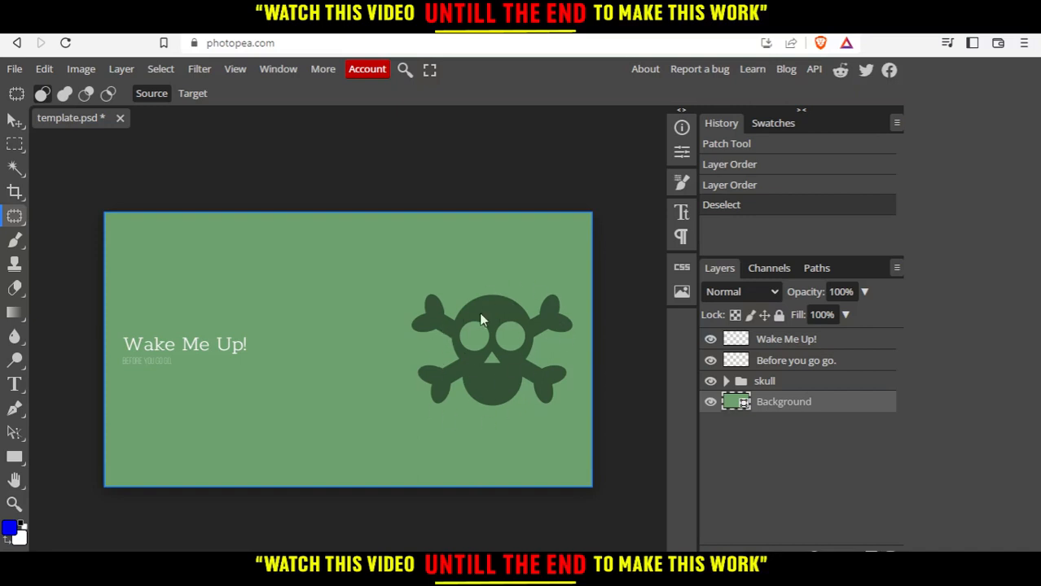